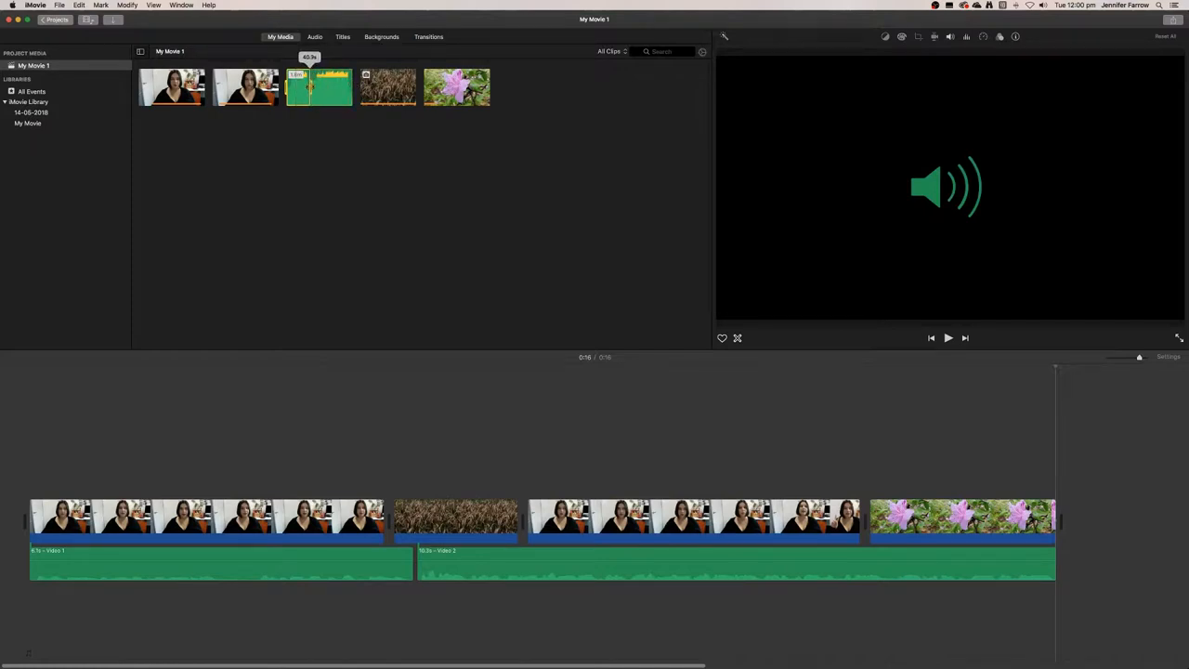
Select the Mizuki music clip in My Media to add beneath the video clips.
left_click(1064, 516)
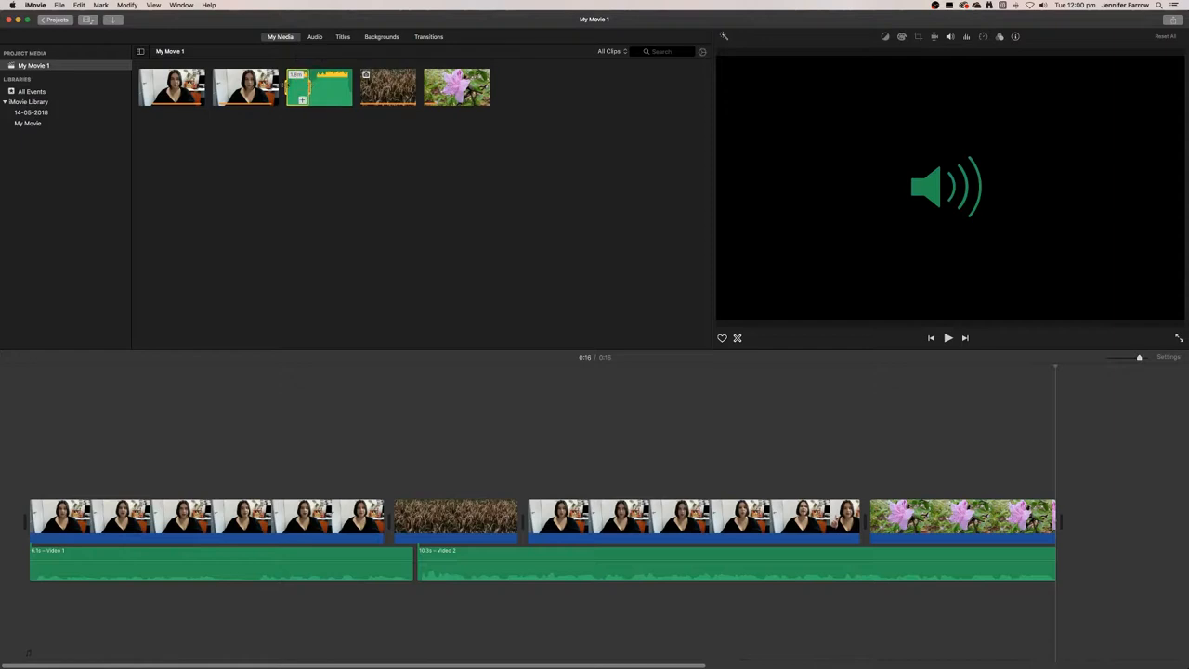
mouse_move(319, 86)
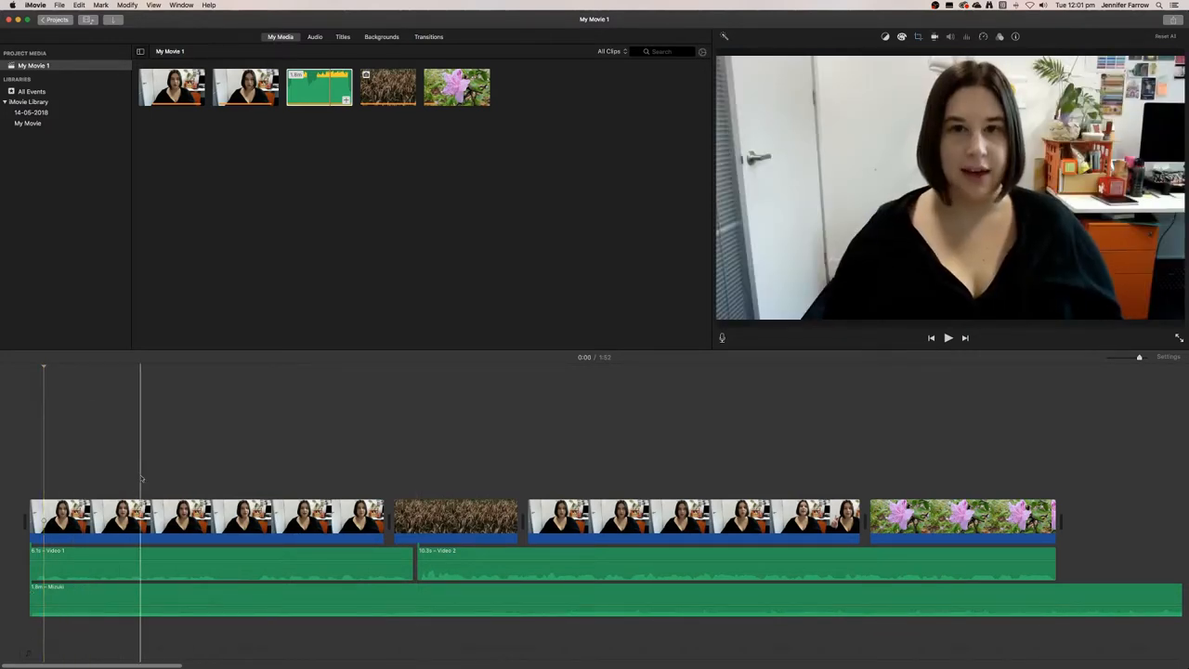
Raise the Video 1 and Video 2 audio volumes, Video 1 to 400%.
left_click(948, 337)
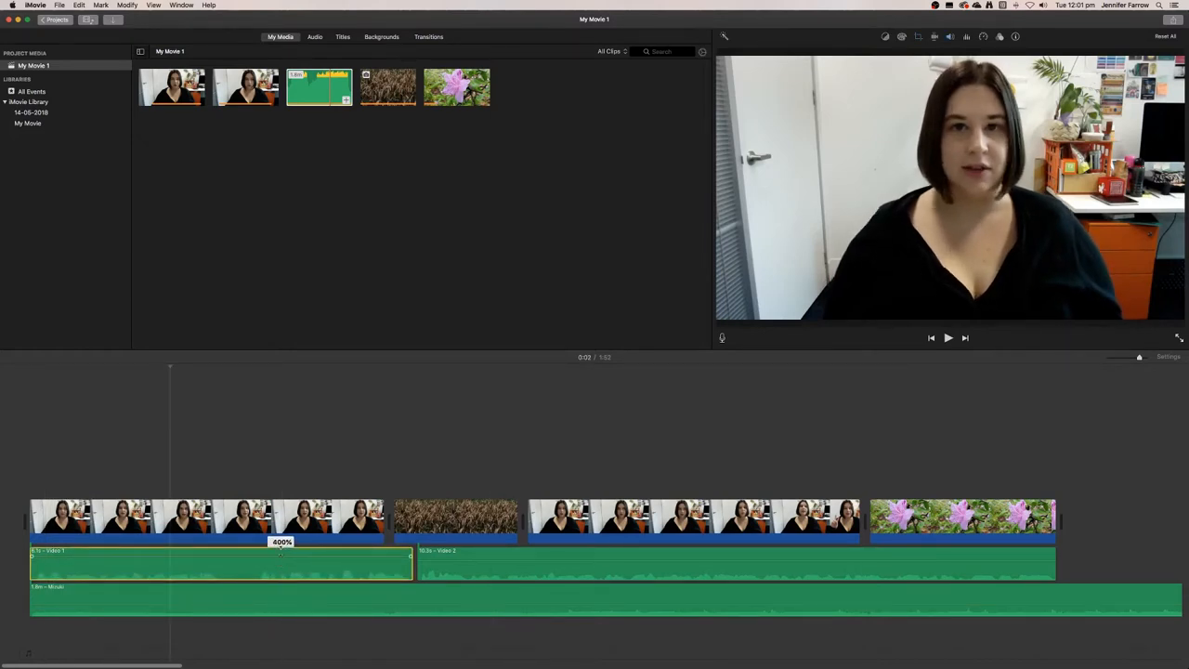
left_click(434, 511)
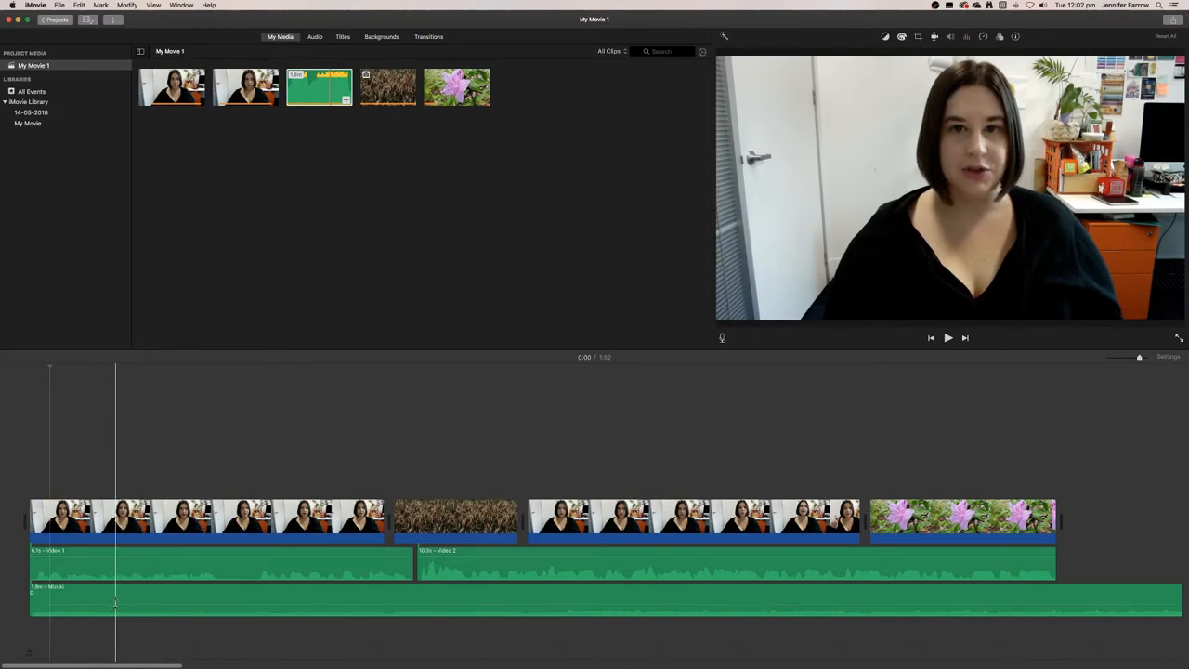
left_click(948, 337)
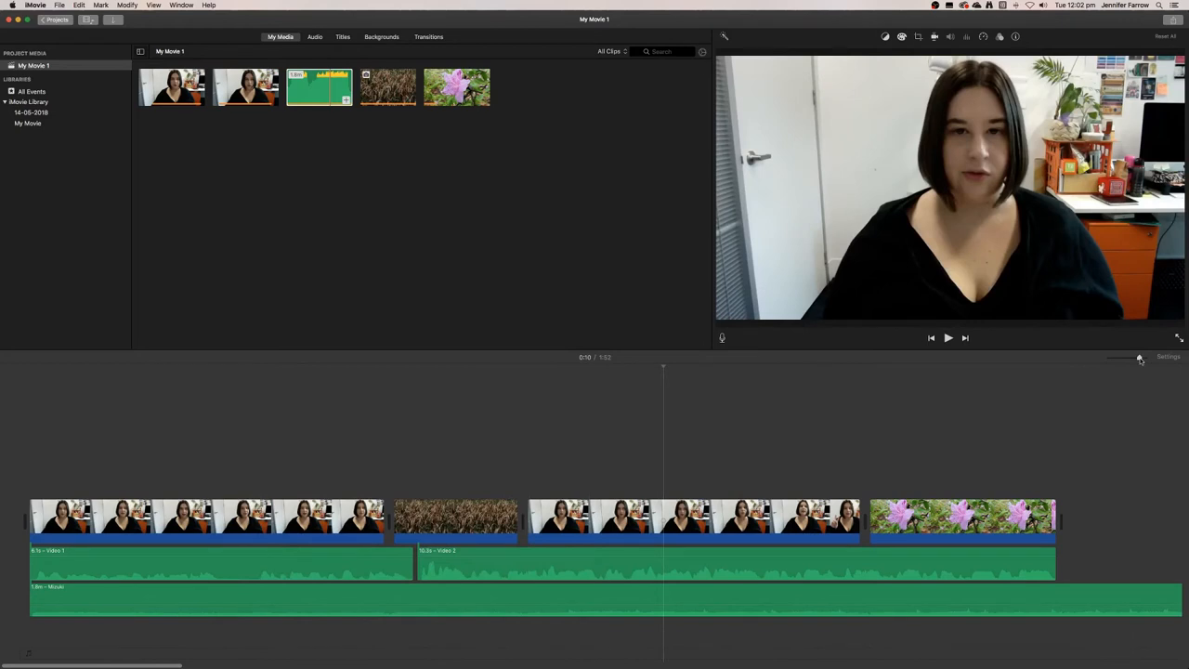
Zoom the timeline out until the music track's full length is visible.
left_click_drag(1141, 358, 1127, 357)
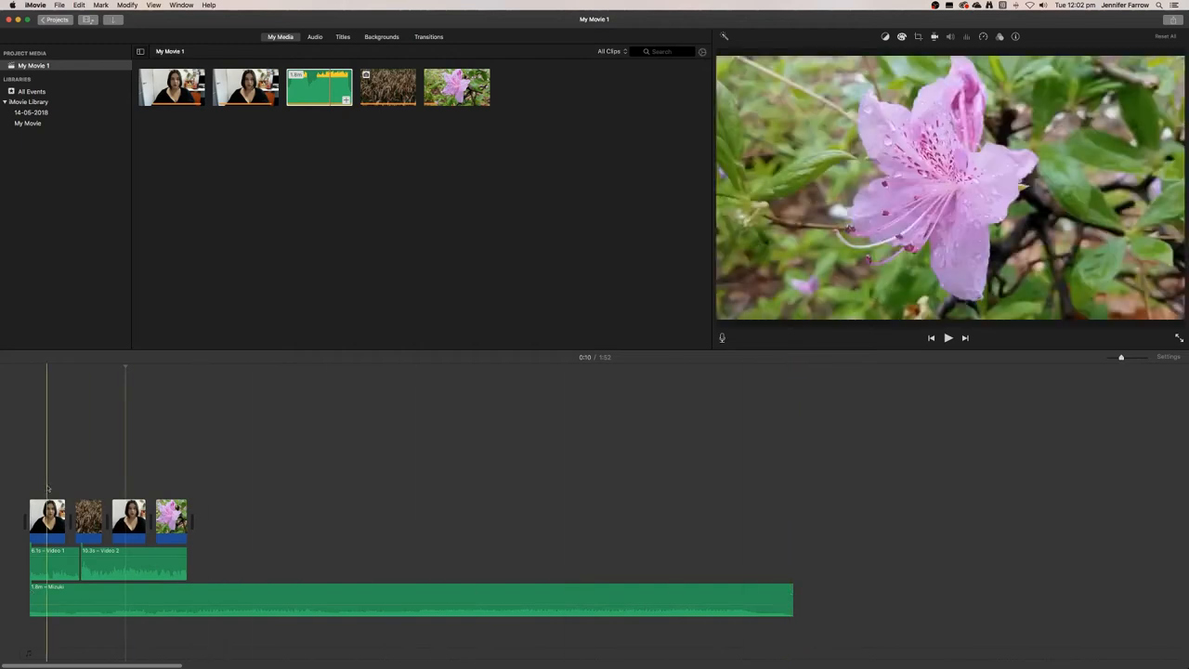
left_click(541, 465)
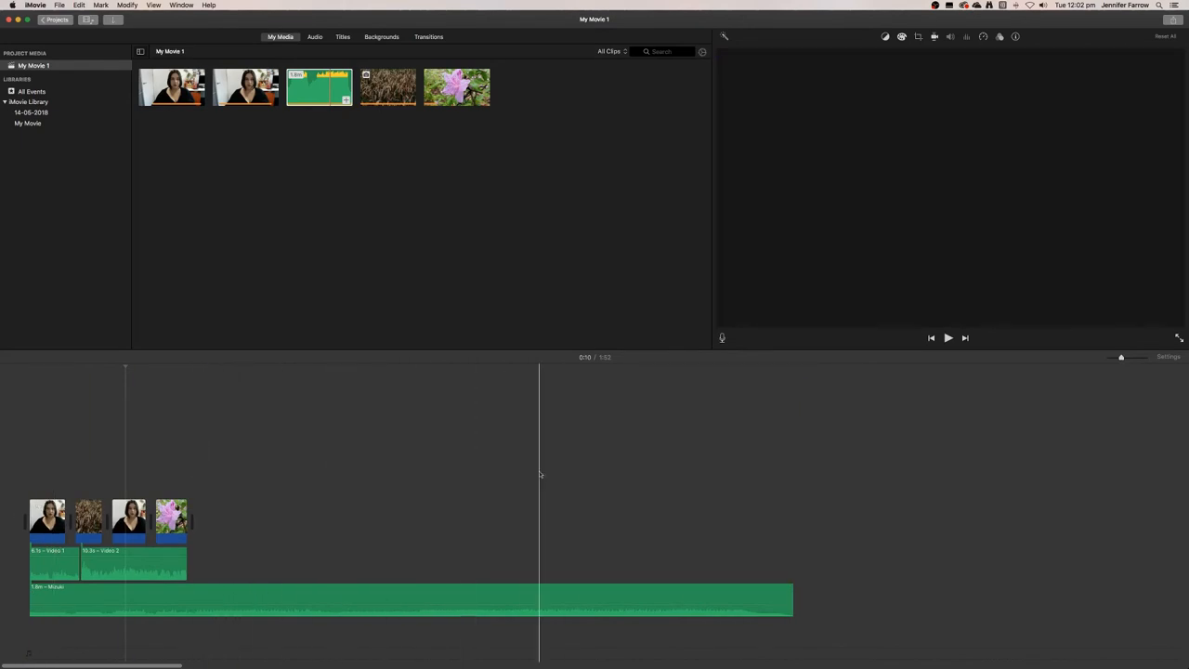